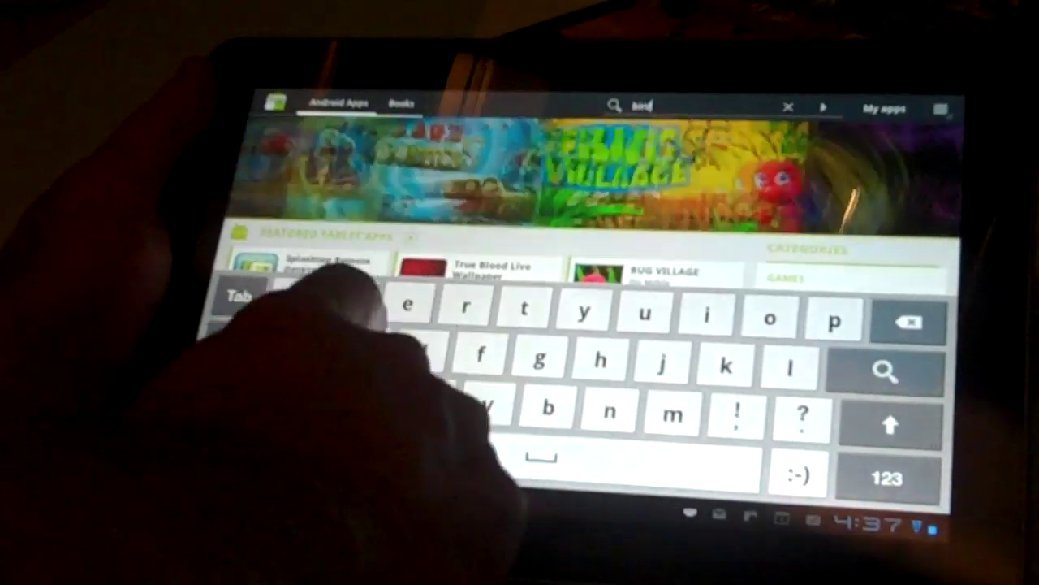
Enter a letter of 'Fluffy Birds Free' into the Market search query
click(885, 372)
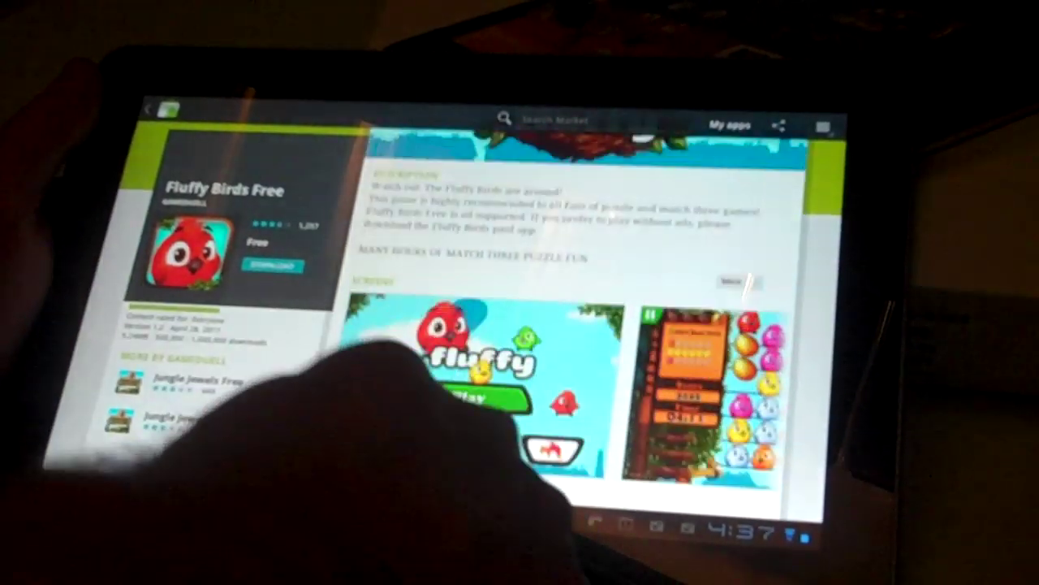
Start downloading Fluffy Birds Free to show its phone-call and network permissions dialog
click(273, 265)
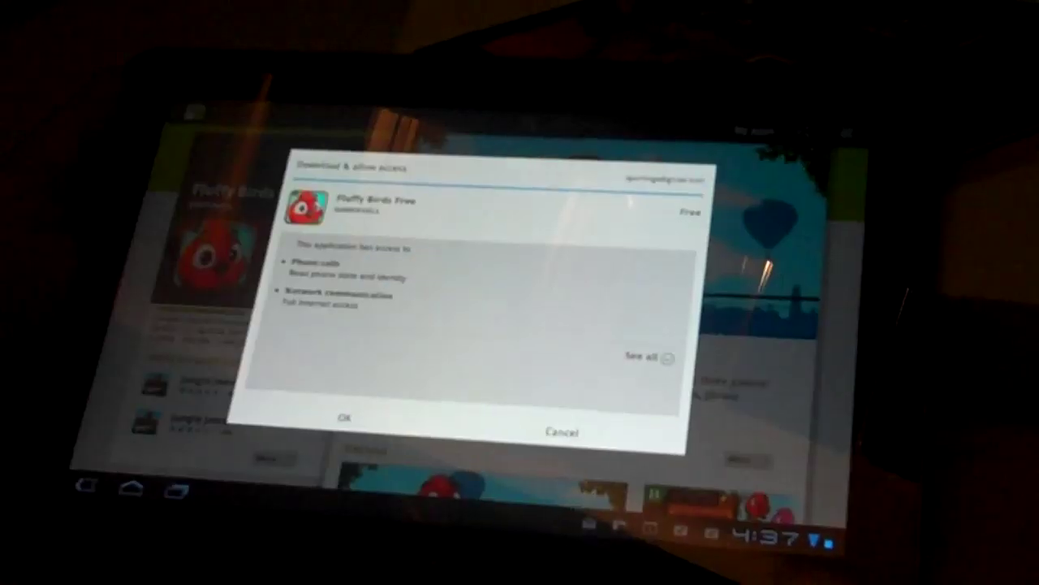